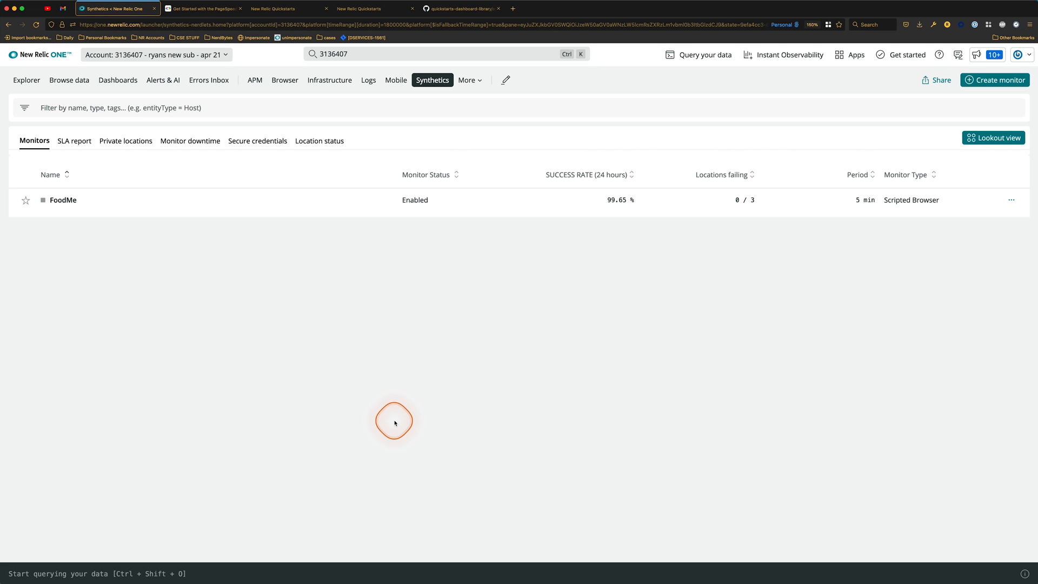
- Review the stored secure credentials, then return to the monitor list
click(202, 8)
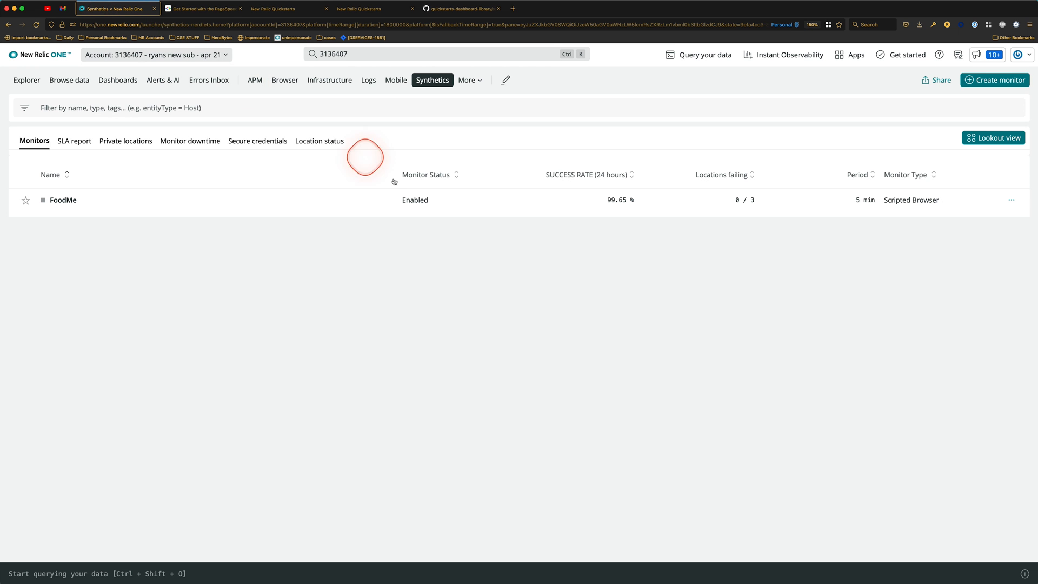
click(258, 140)
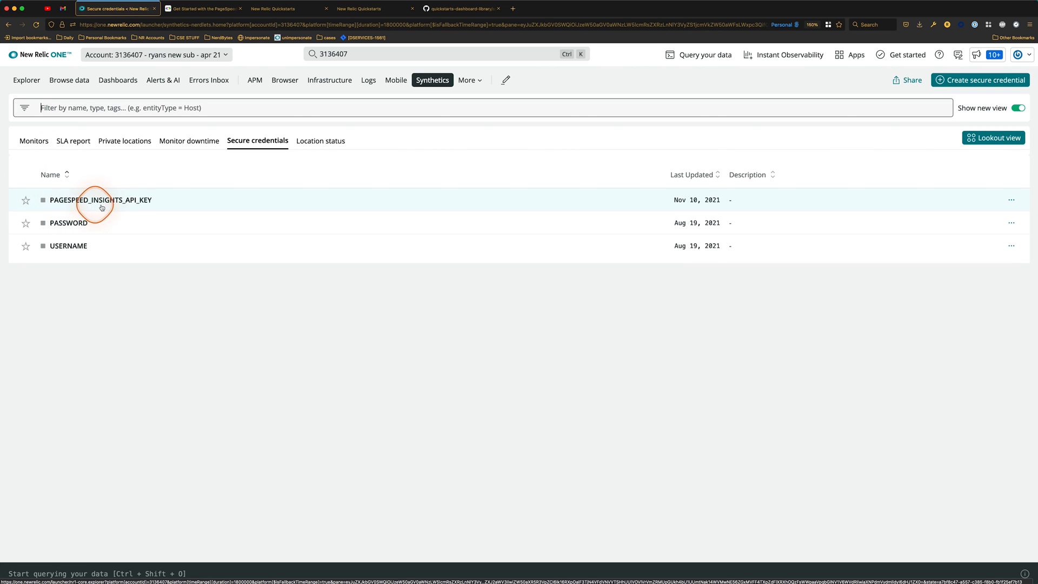
mouse_move(25, 200)
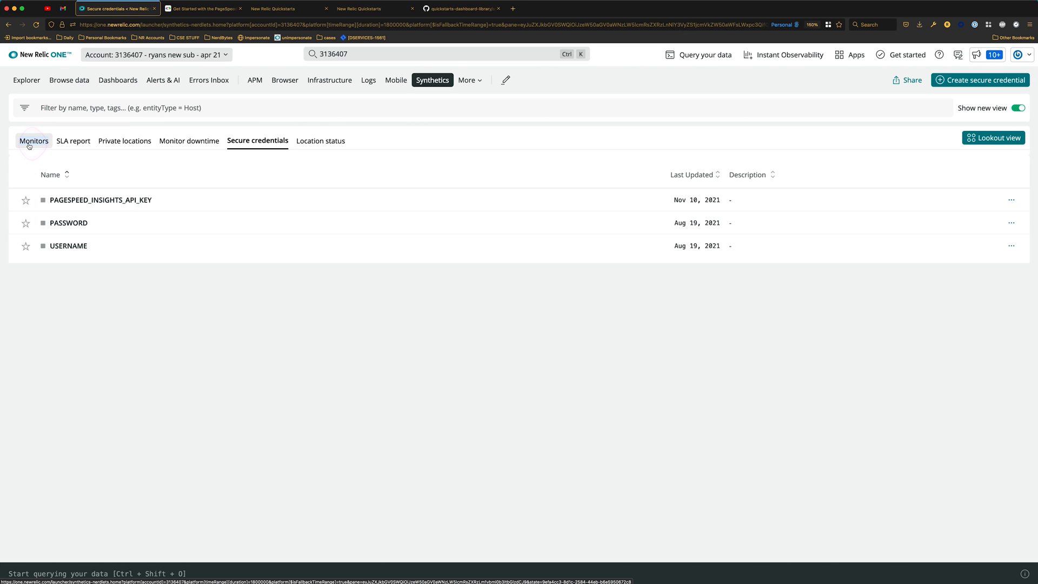
click(33, 142)
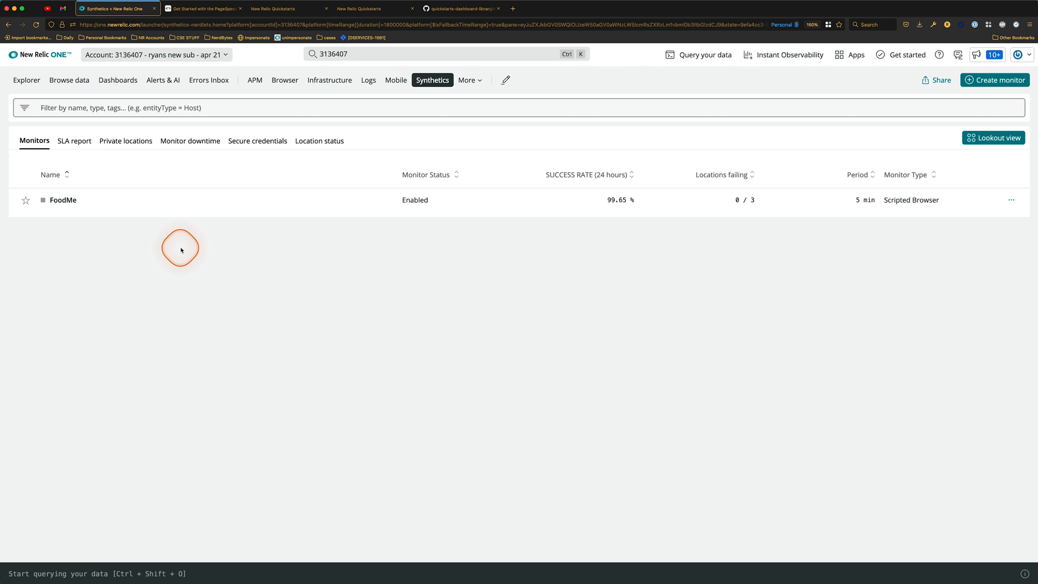
- Start a Scripted API monitor named Lighthouse, running every minute from all European locations
click(995, 80)
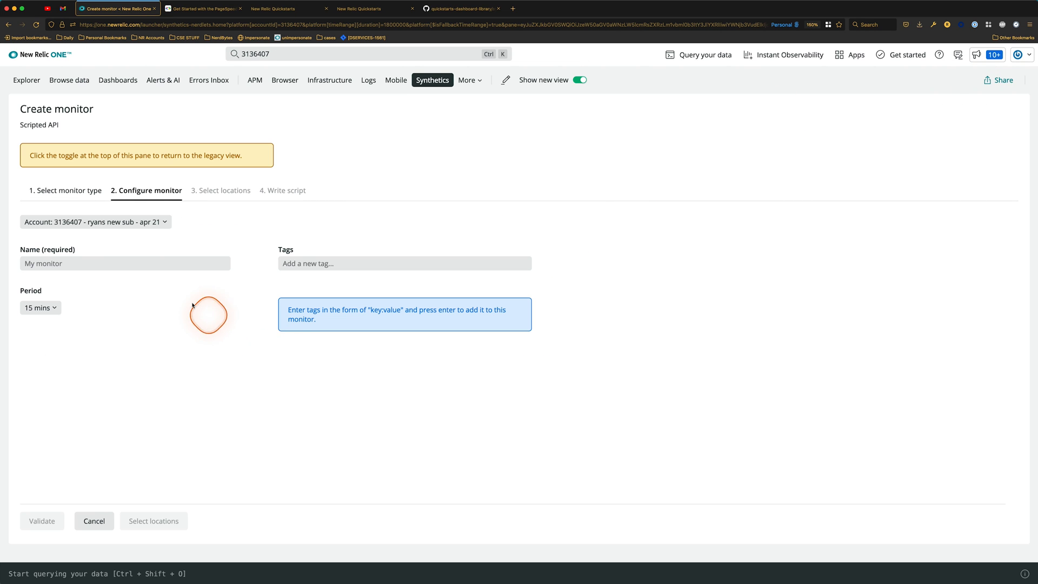
text(Lighthouse)
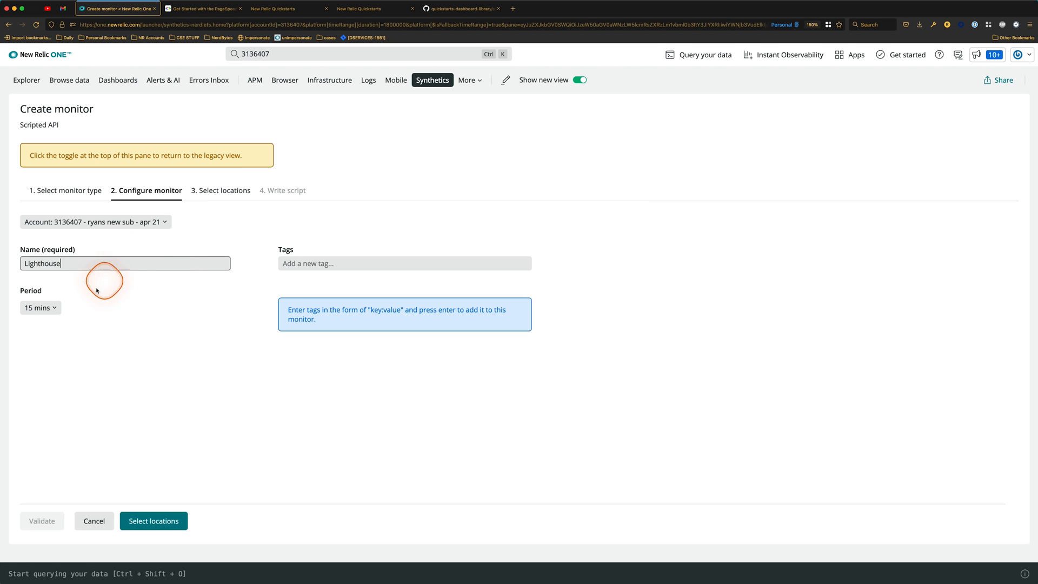
click(38, 307)
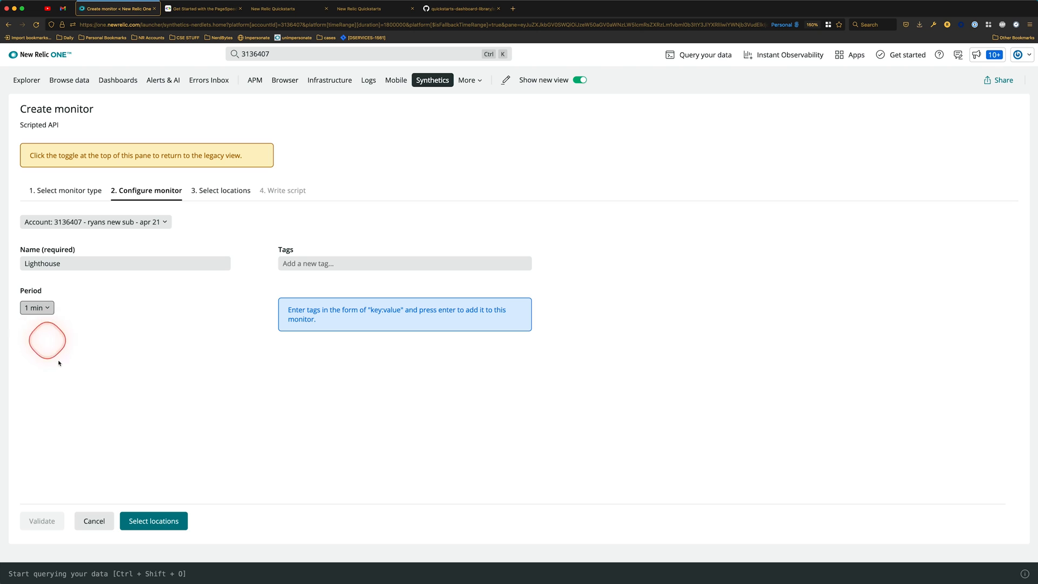
click(153, 522)
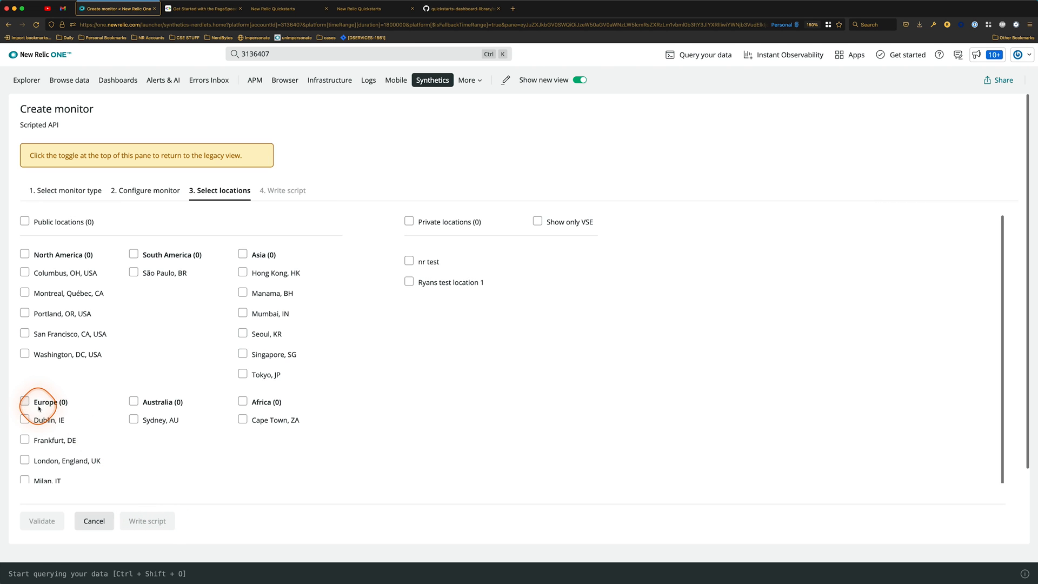
click(24, 402)
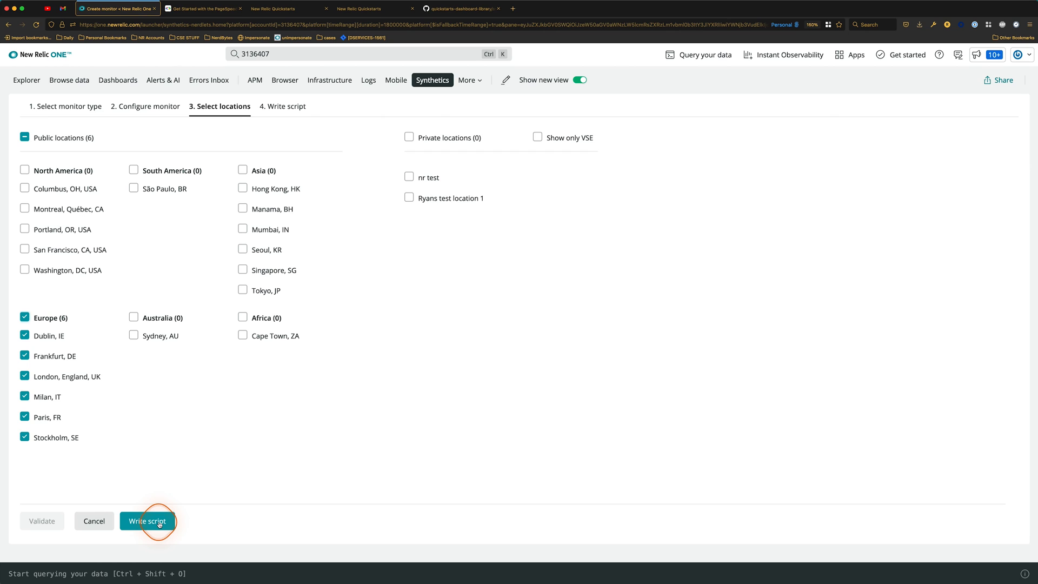
- Replace the sample script with the PageSpeed Insights Lighthouse script using the $secure API key, and save
click(147, 522)
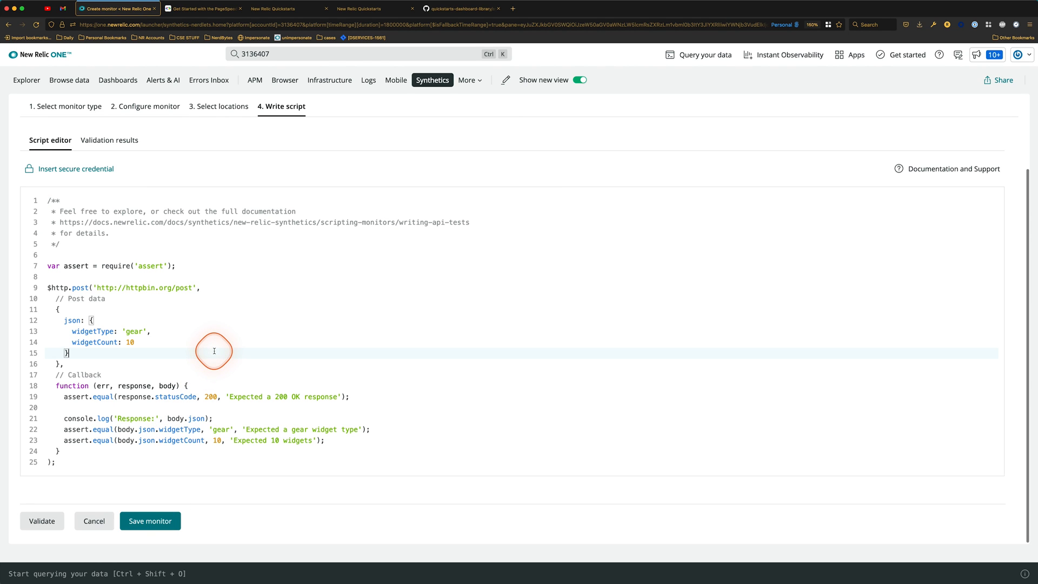
key(ctrl+a)
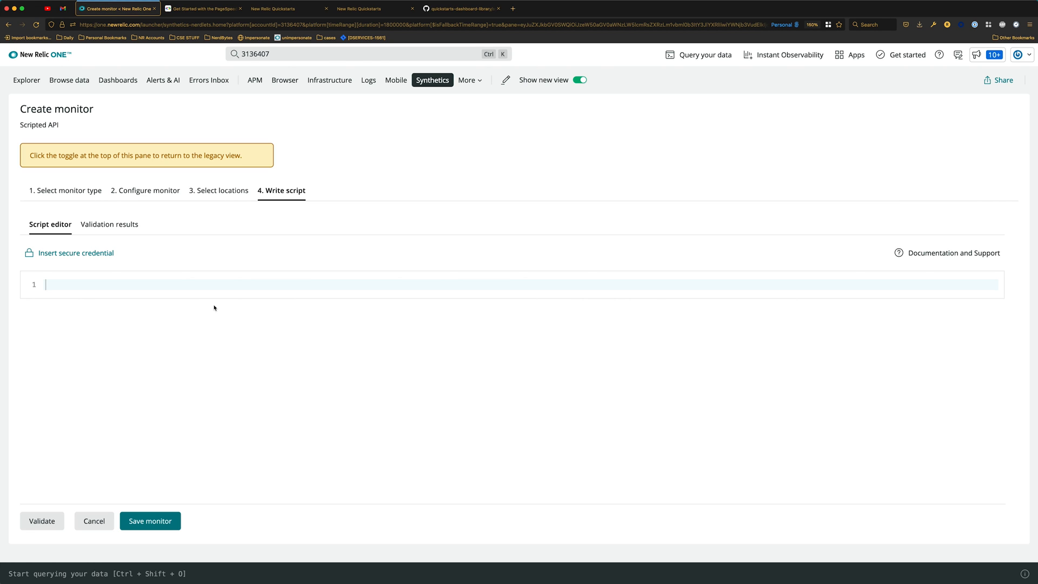
click(288, 8)
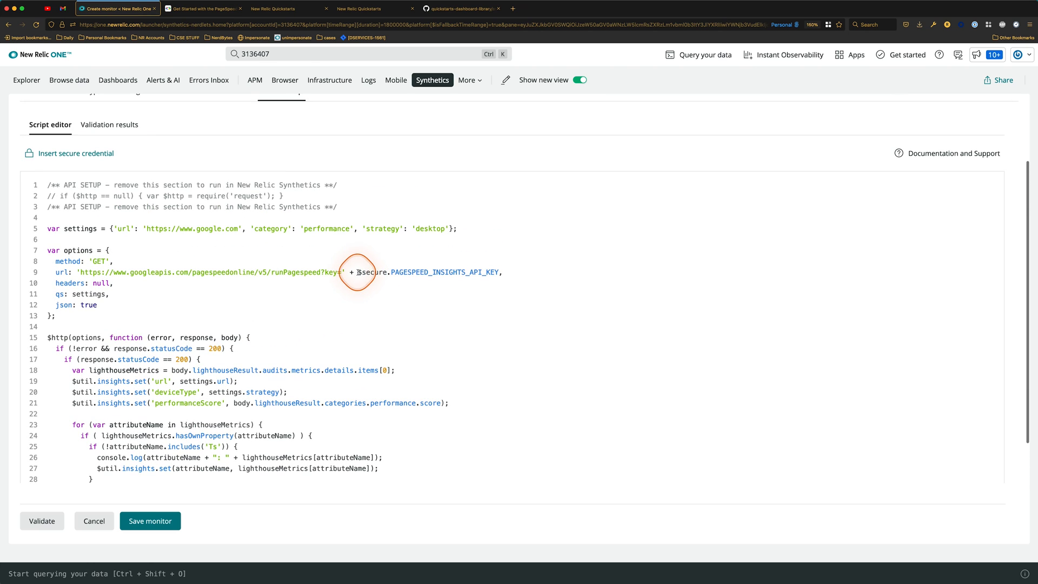
drag(354, 272, 500, 272)
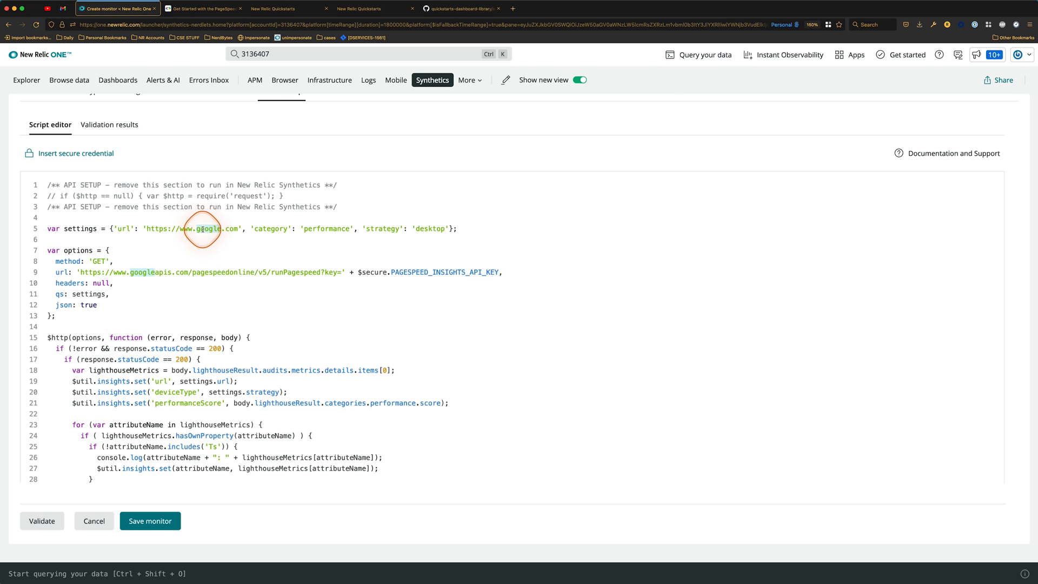
text(nw)
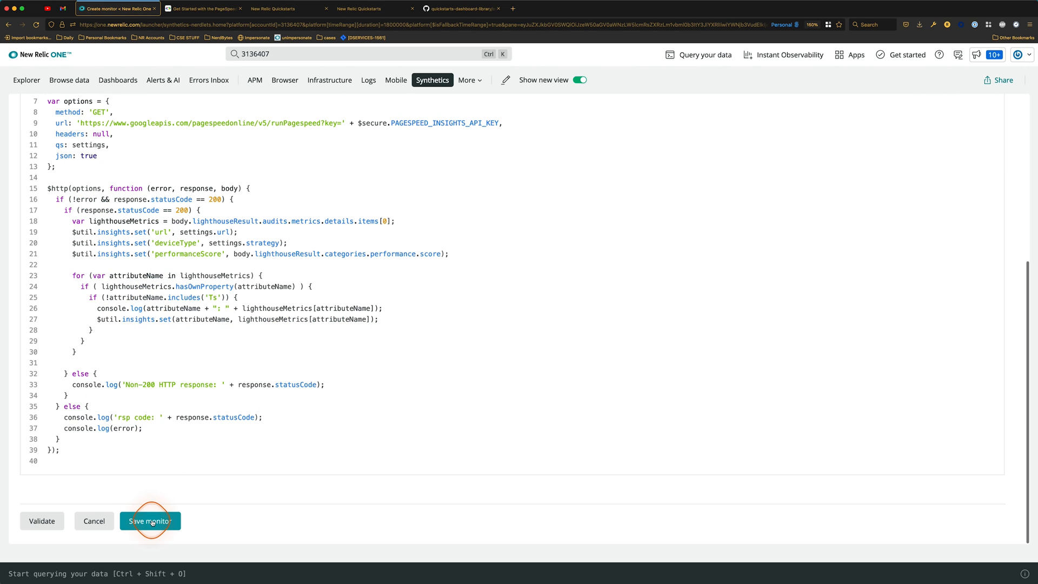
click(150, 521)
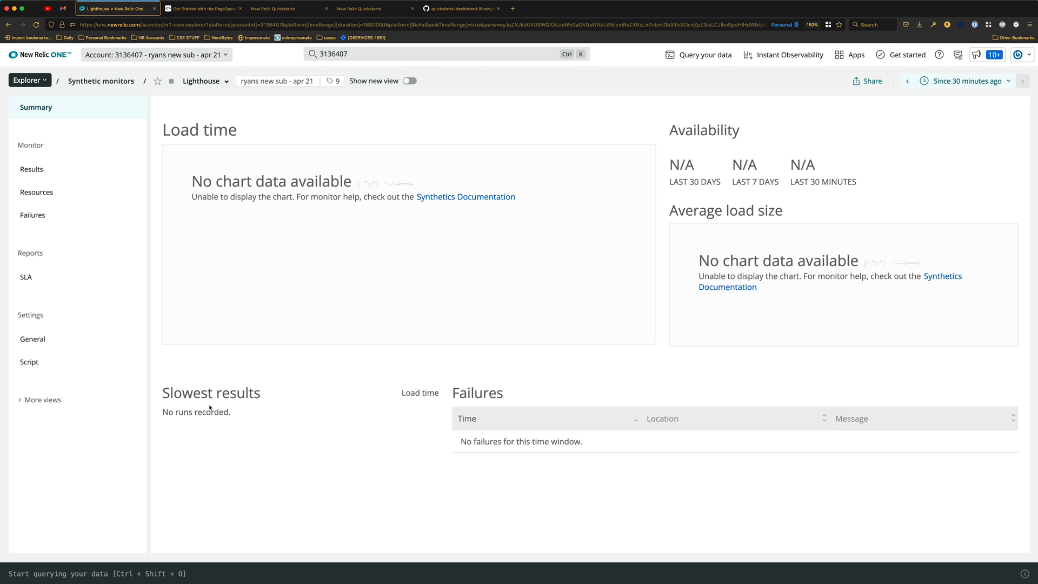
click(292, 304)
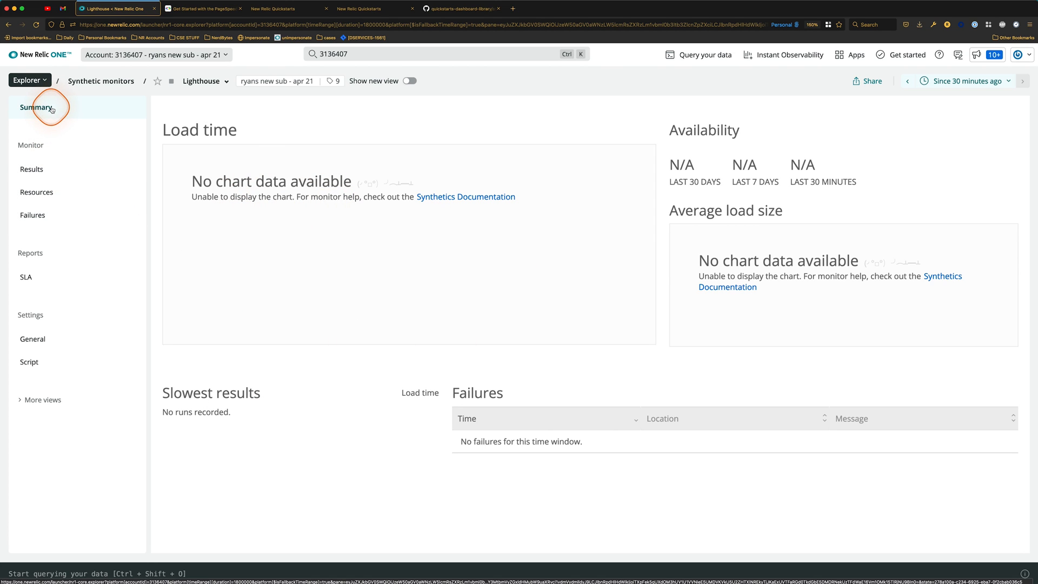
mouse_move(266, 135)
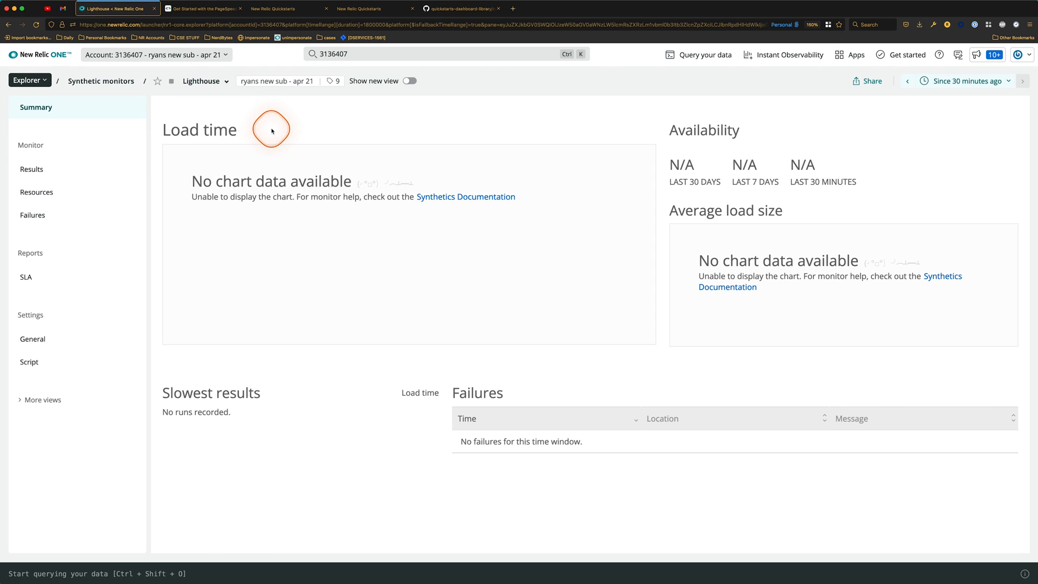
mouse_move(360, 112)
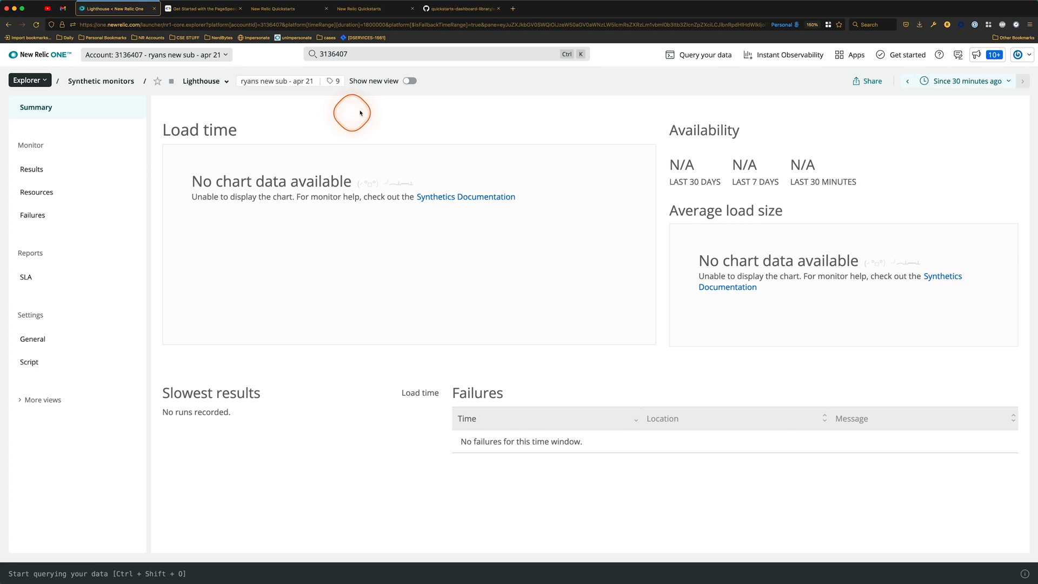
click(360, 8)
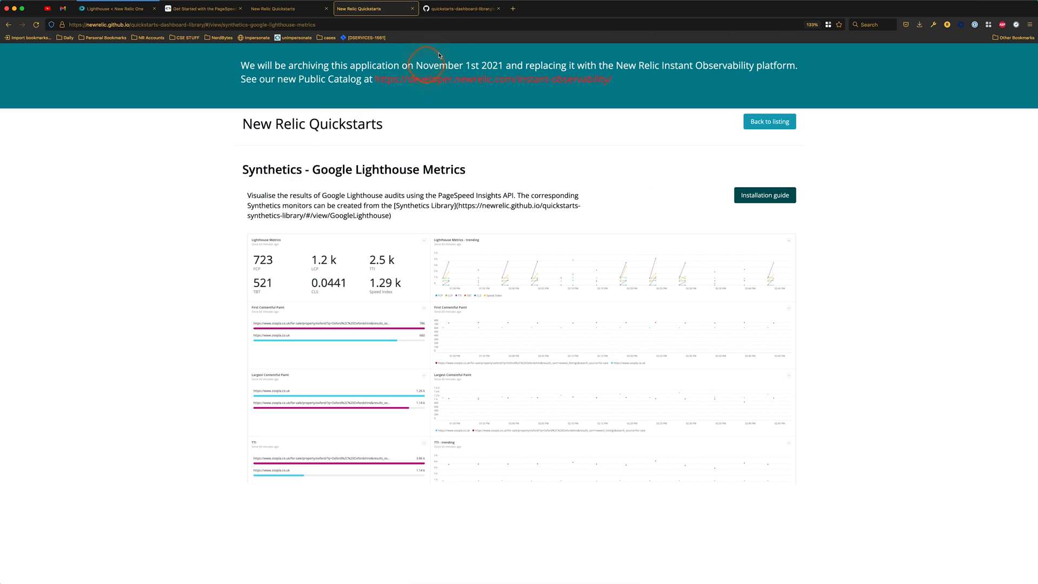
- Open synthetics-google-lighthouse-metrics.json on GitHub and select its accountId value
click(462, 8)
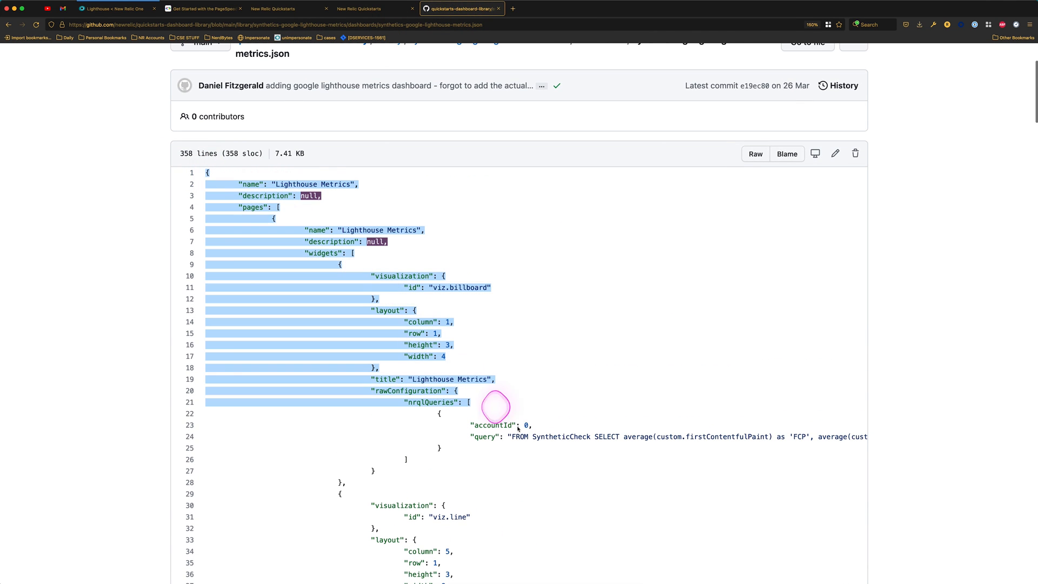
scroll(down, 3)
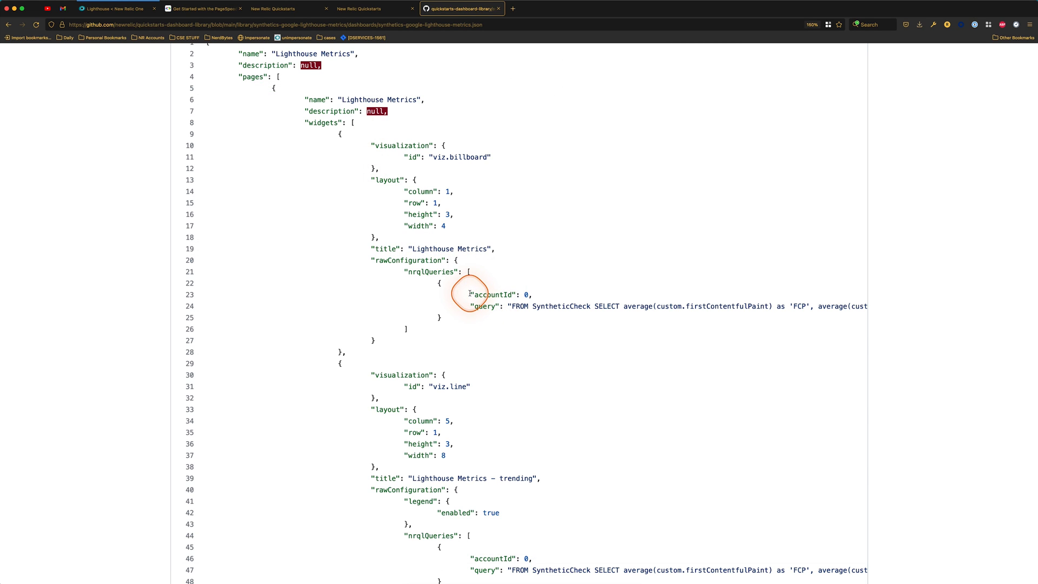
double_click(501, 295)
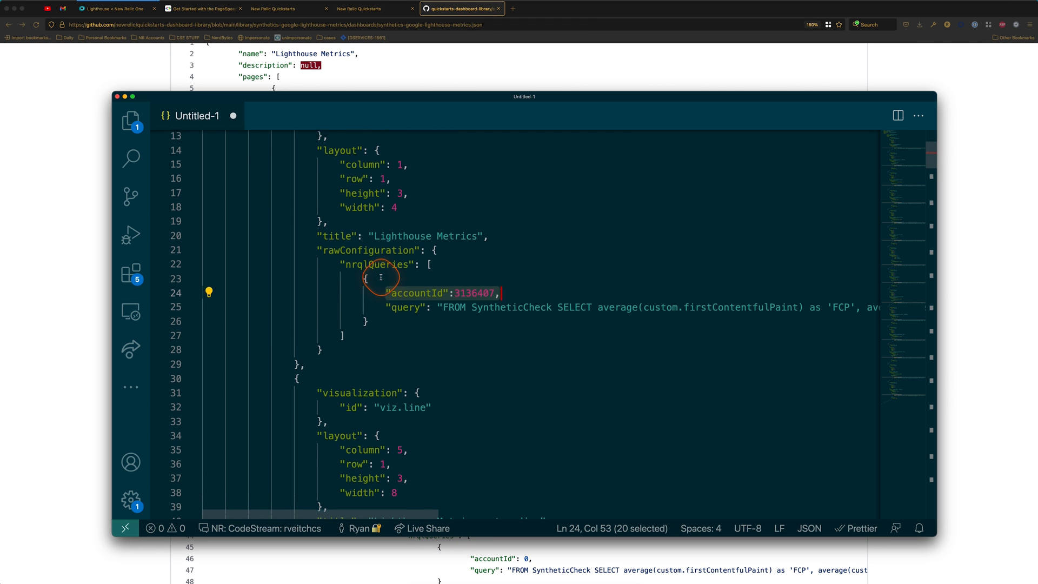
- Replace all 14 accountId values with 3136407 and select the whole JSON for copying
click(131, 159)
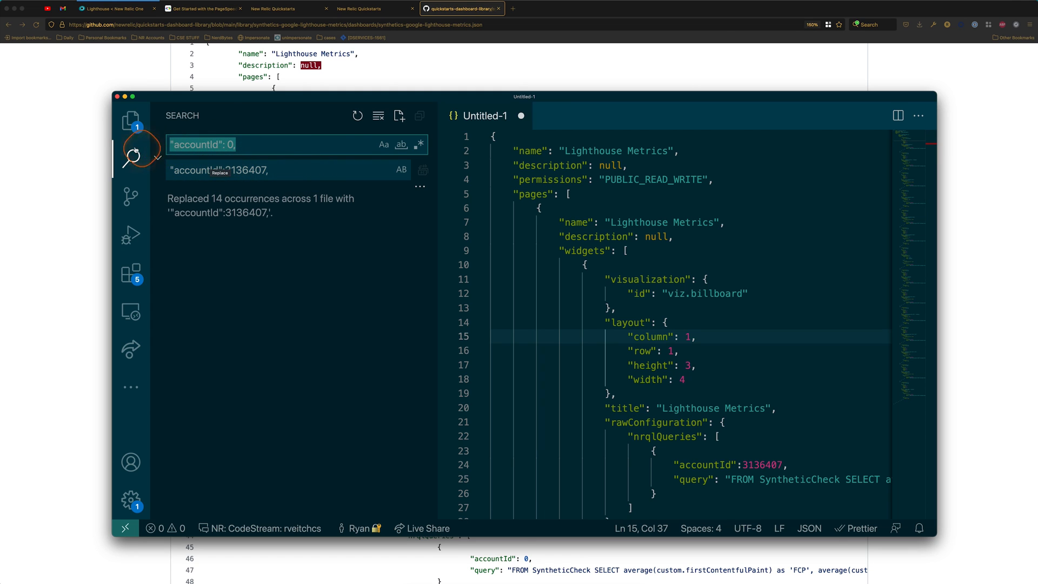
key(cmd+a)
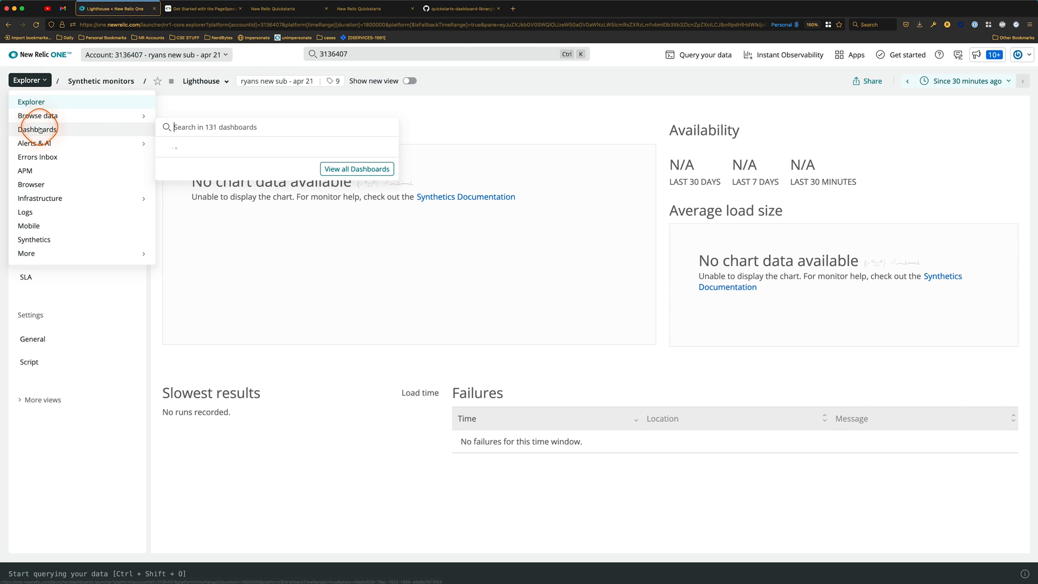
- Import the edited Lighthouse Metrics JSON from the Dashboards list and open the new dashboard
click(38, 128)
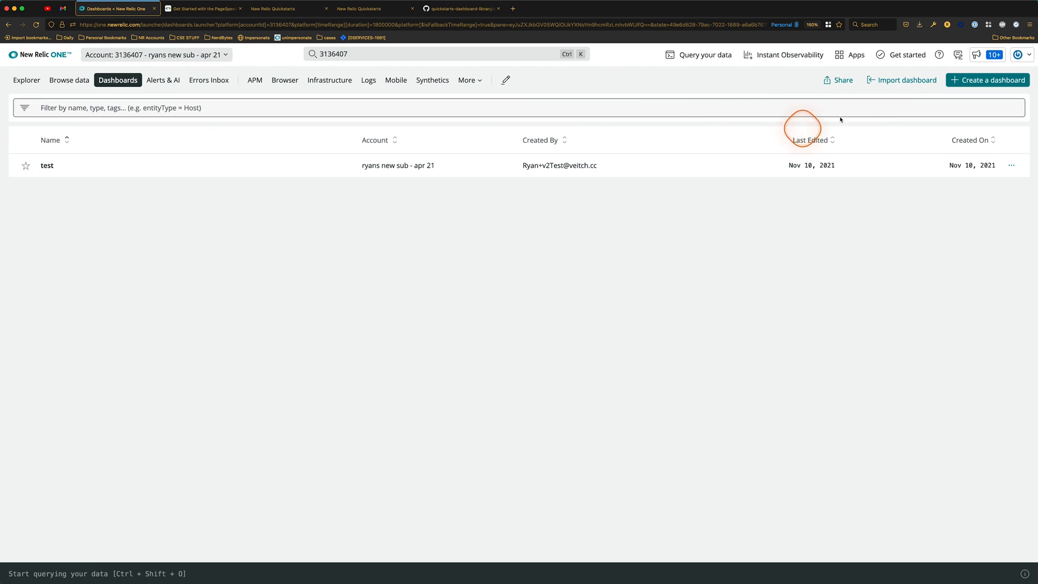
click(902, 80)
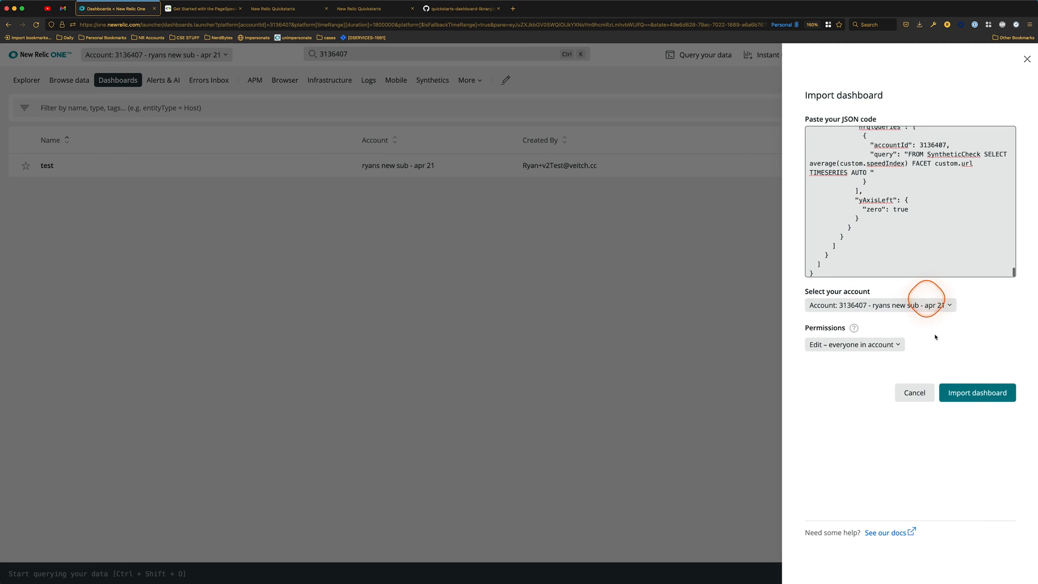
click(977, 392)
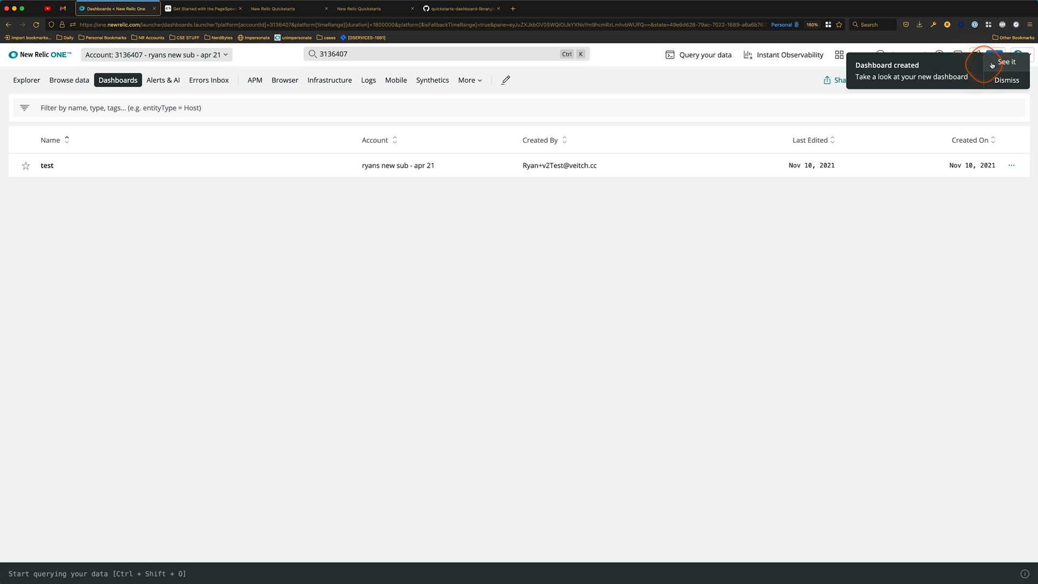
click(1006, 61)
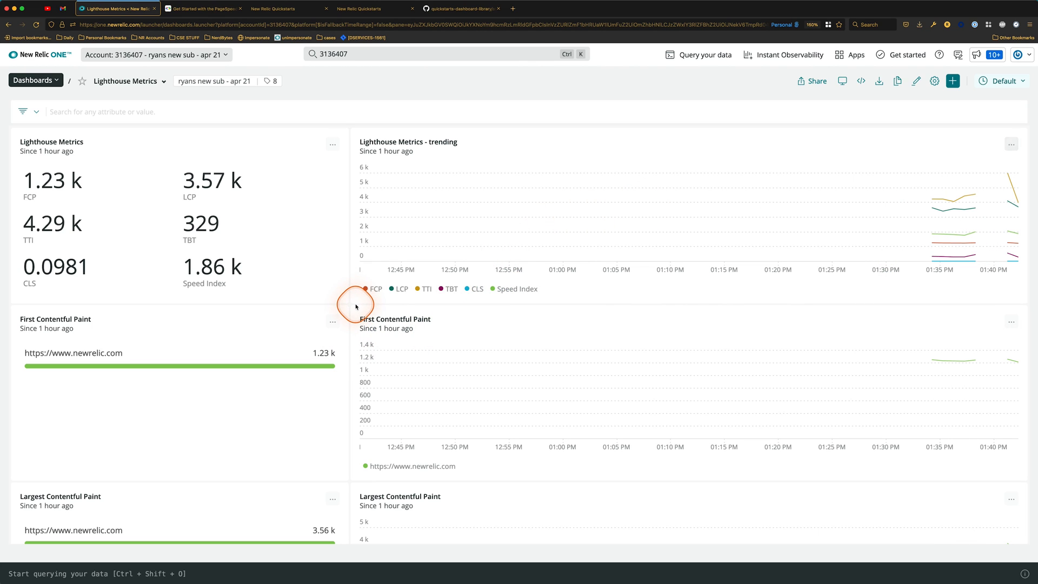
scroll(down, 3)
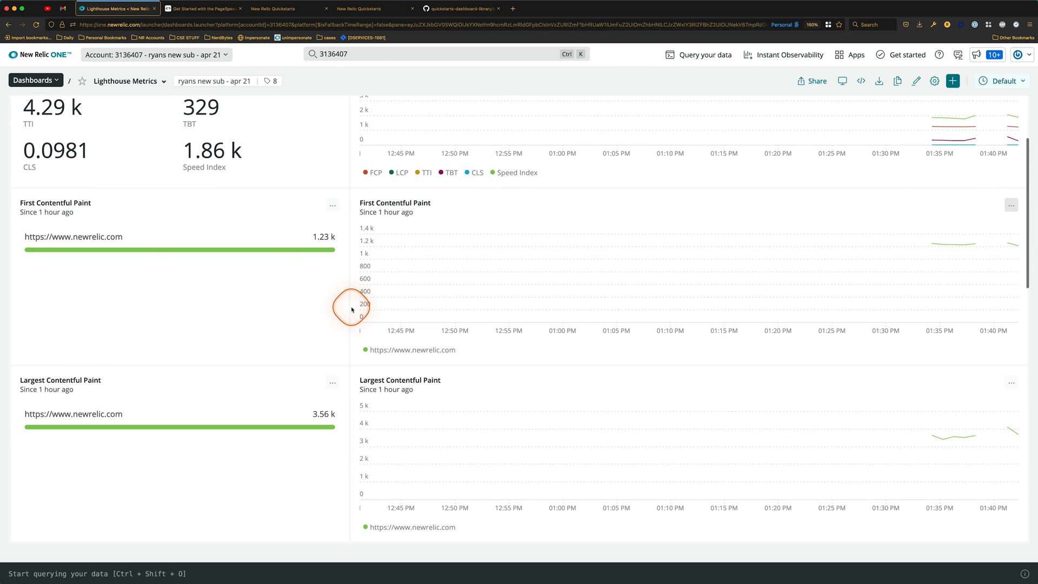
scroll(down, 3)
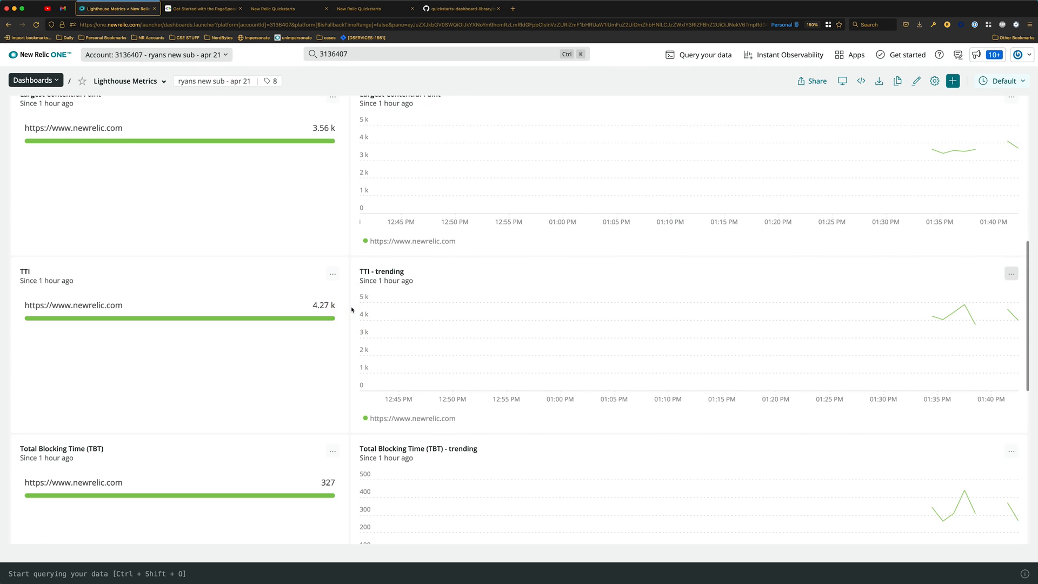
scroll(down, 3)
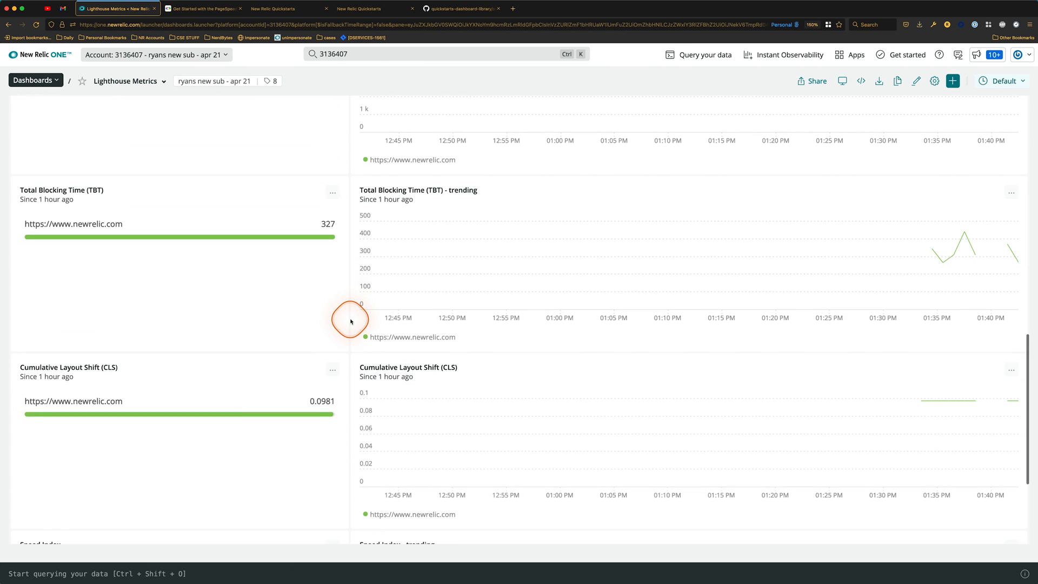
scroll(down, 3)
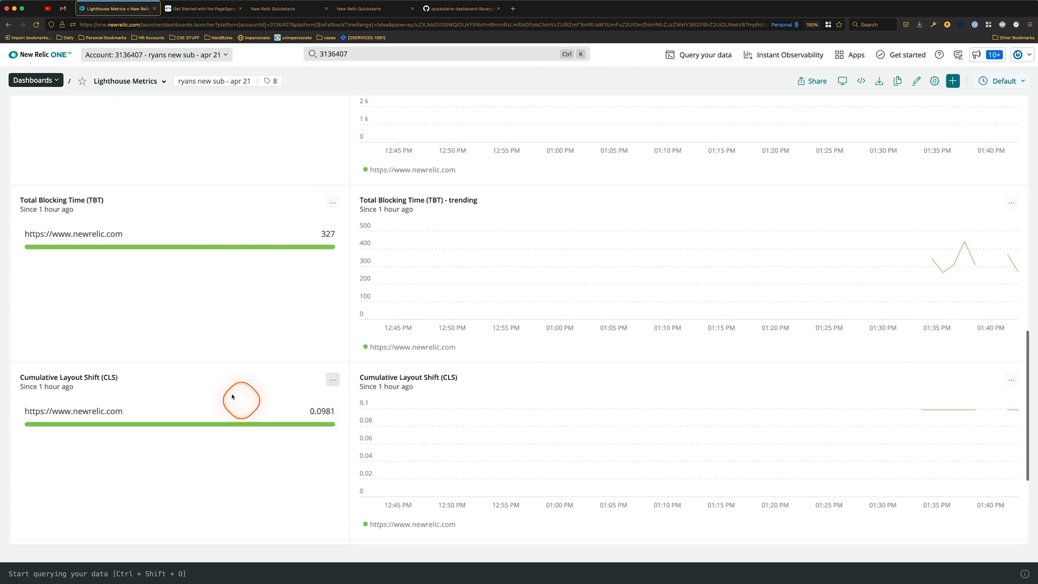
scroll(up, 3)
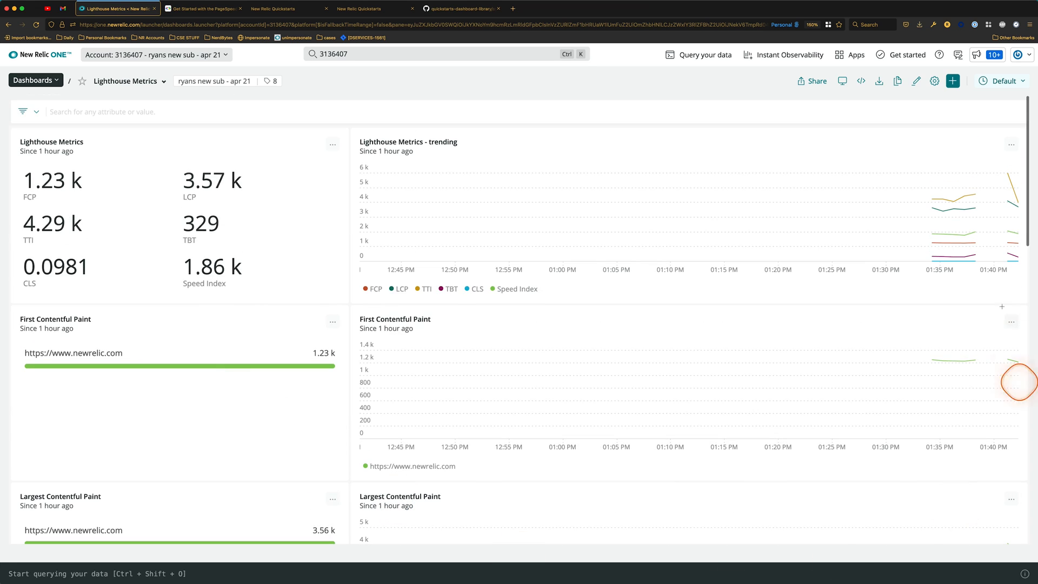
mouse_move(301, 416)
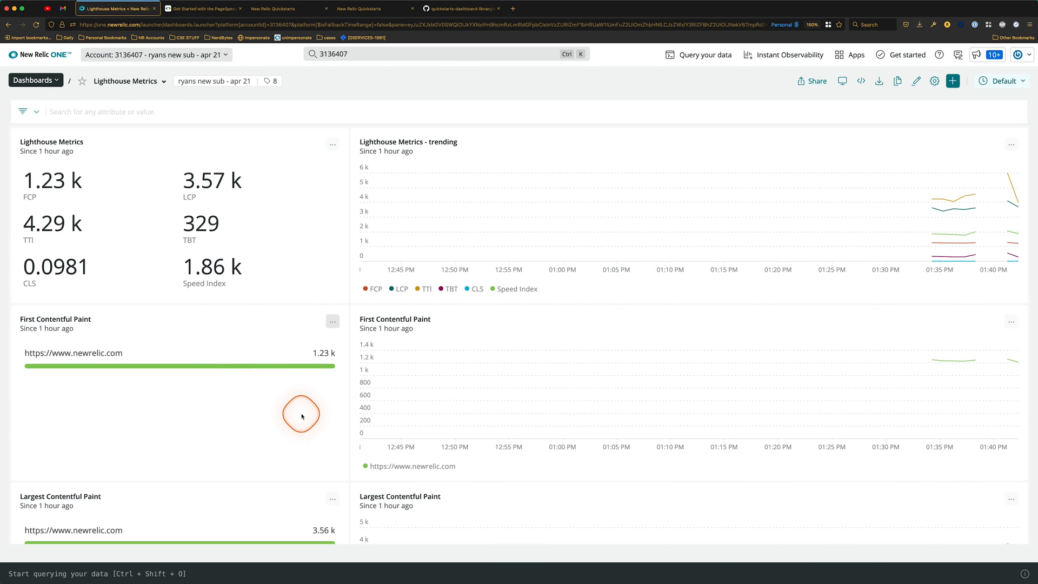
click(333, 322)
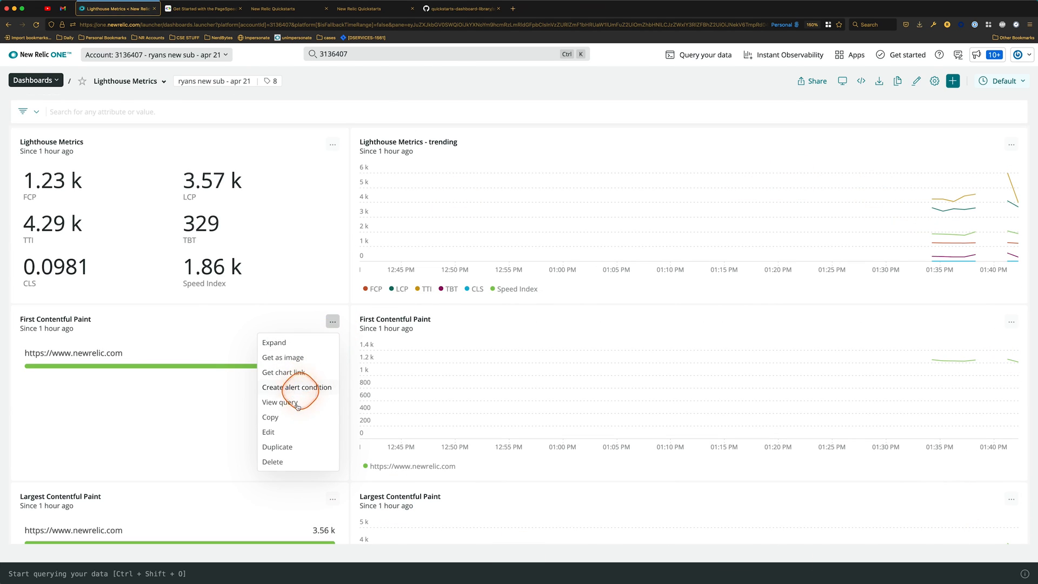
click(279, 402)
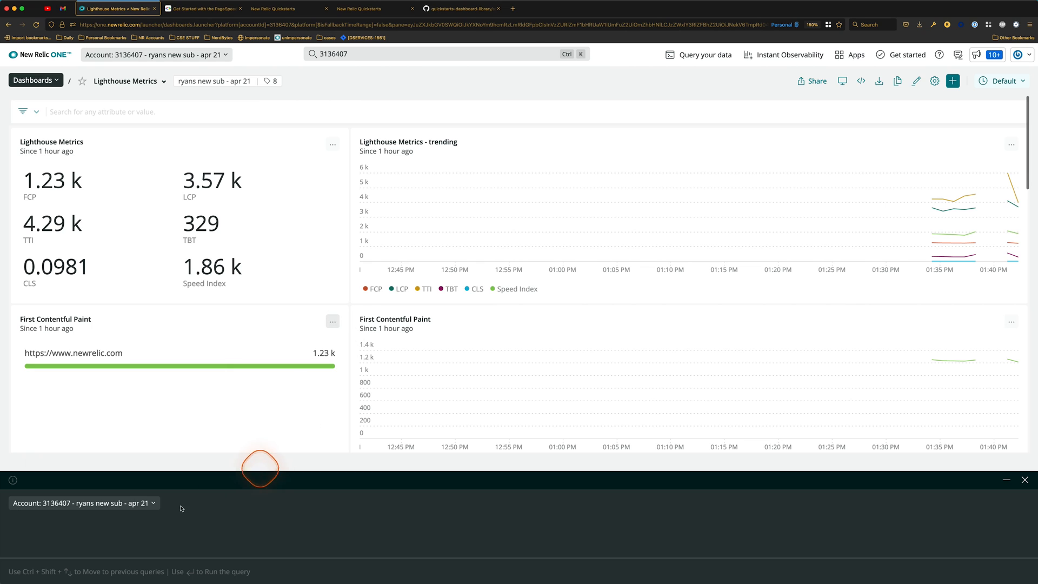
text(FROM SyntheticCheck SELECT average(custom.firstContentfulPaint) FACET custom.url)
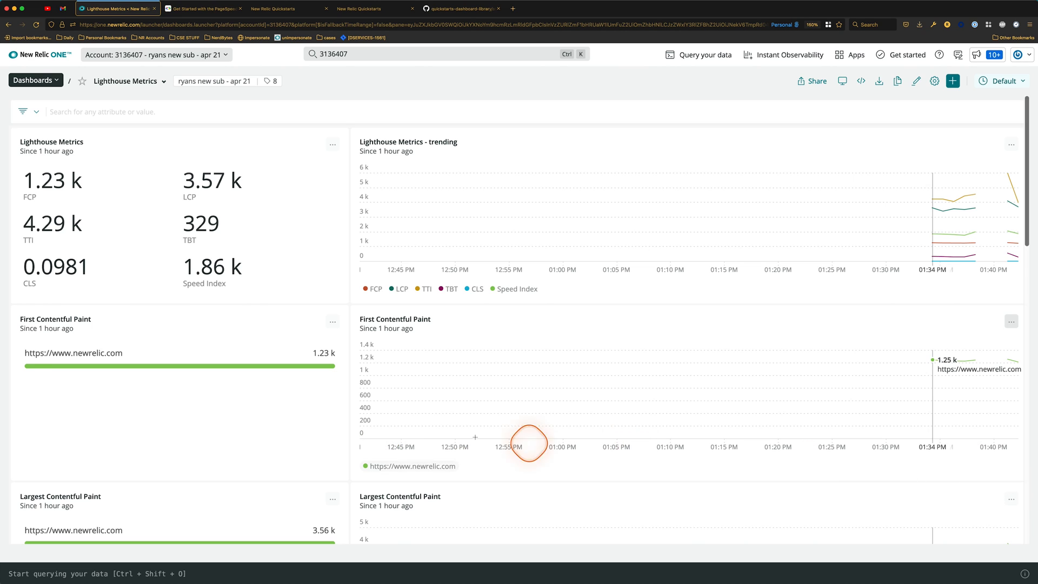
mouse_move(318, 422)
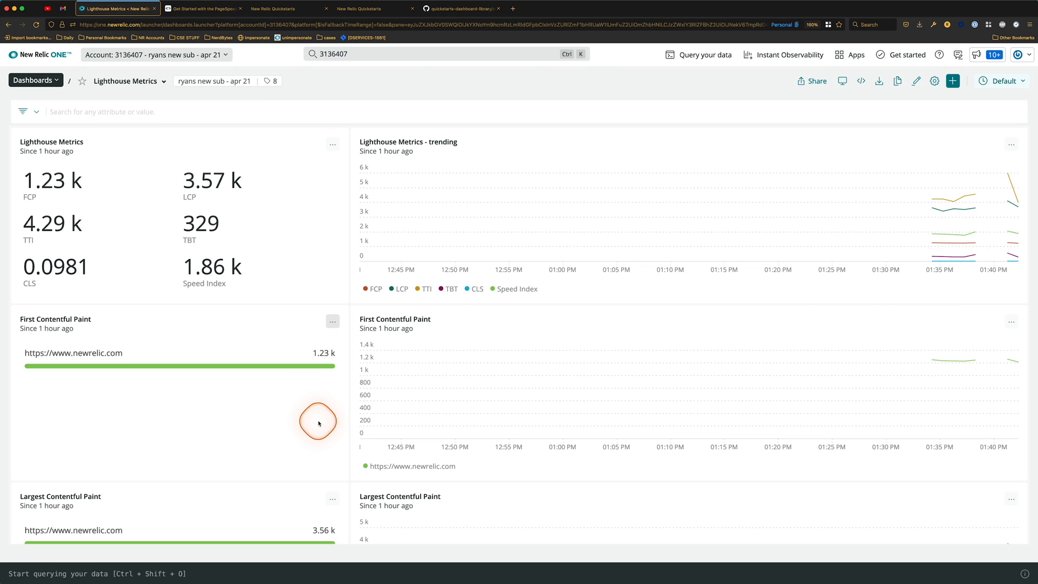